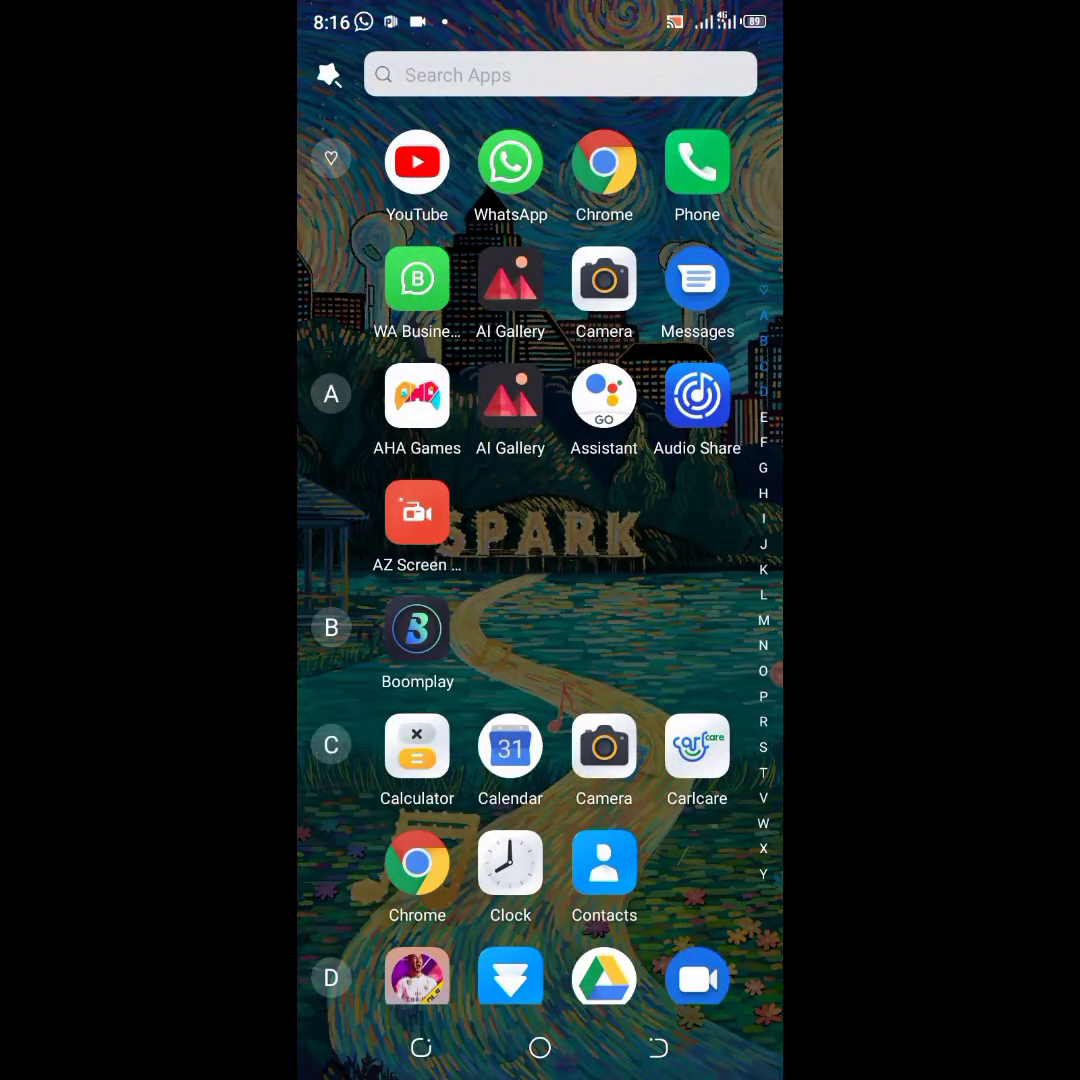
Step: Launch the browser showing the Smart Miners login page
left_click(604, 160)
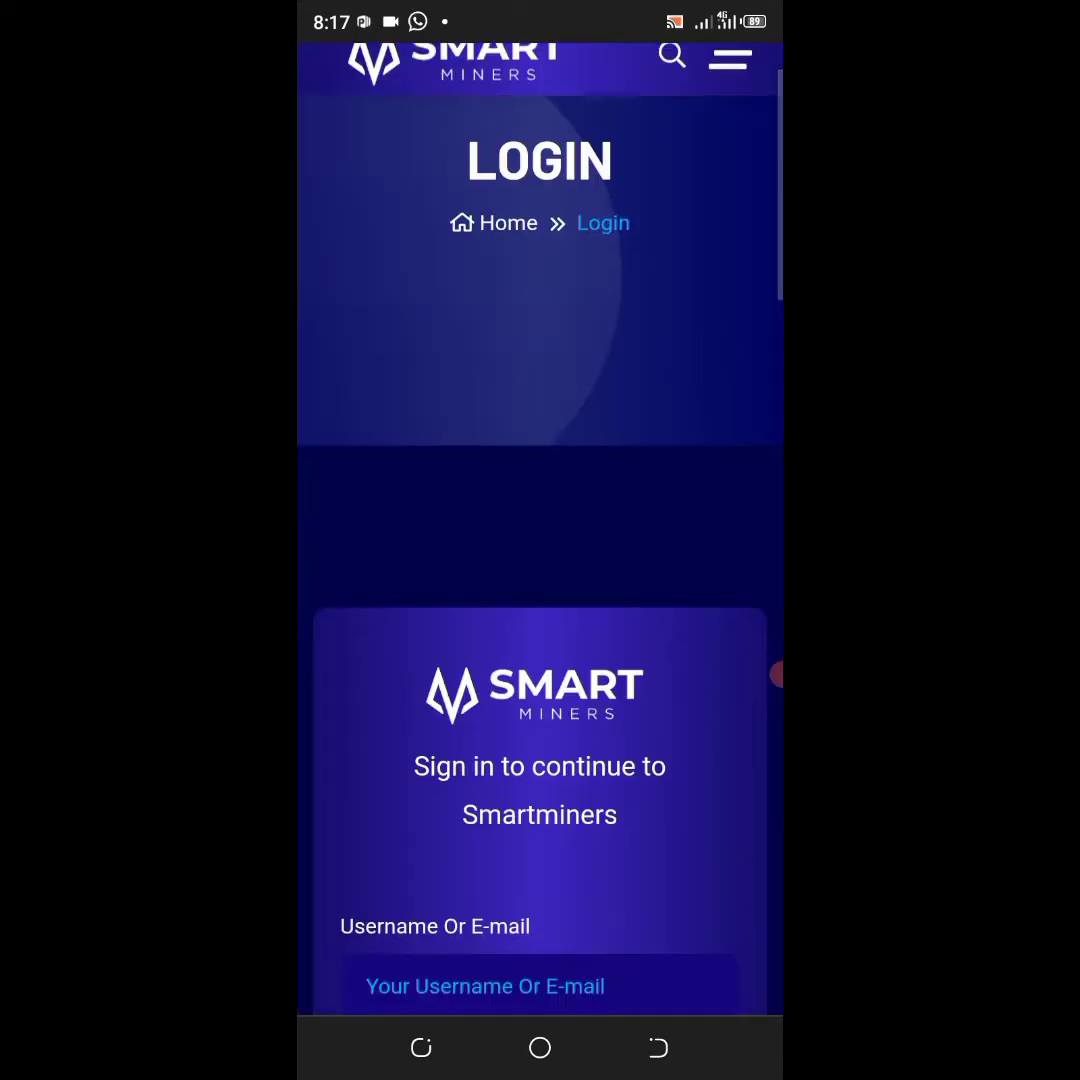
Step: Submit the filled-in username and password via LOGIN to reach the Welcome popup
scroll("down", 3)
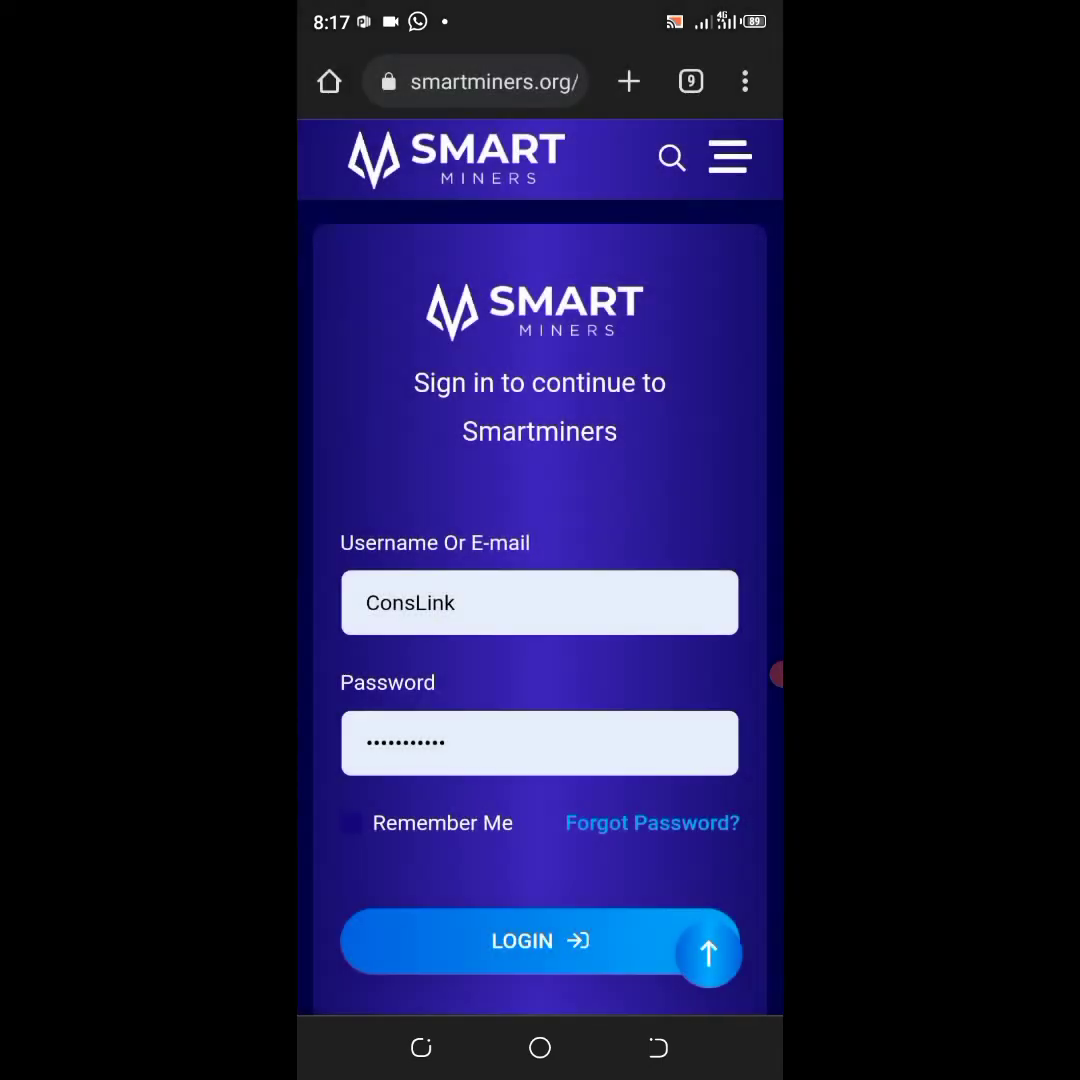
scroll("down", 3)
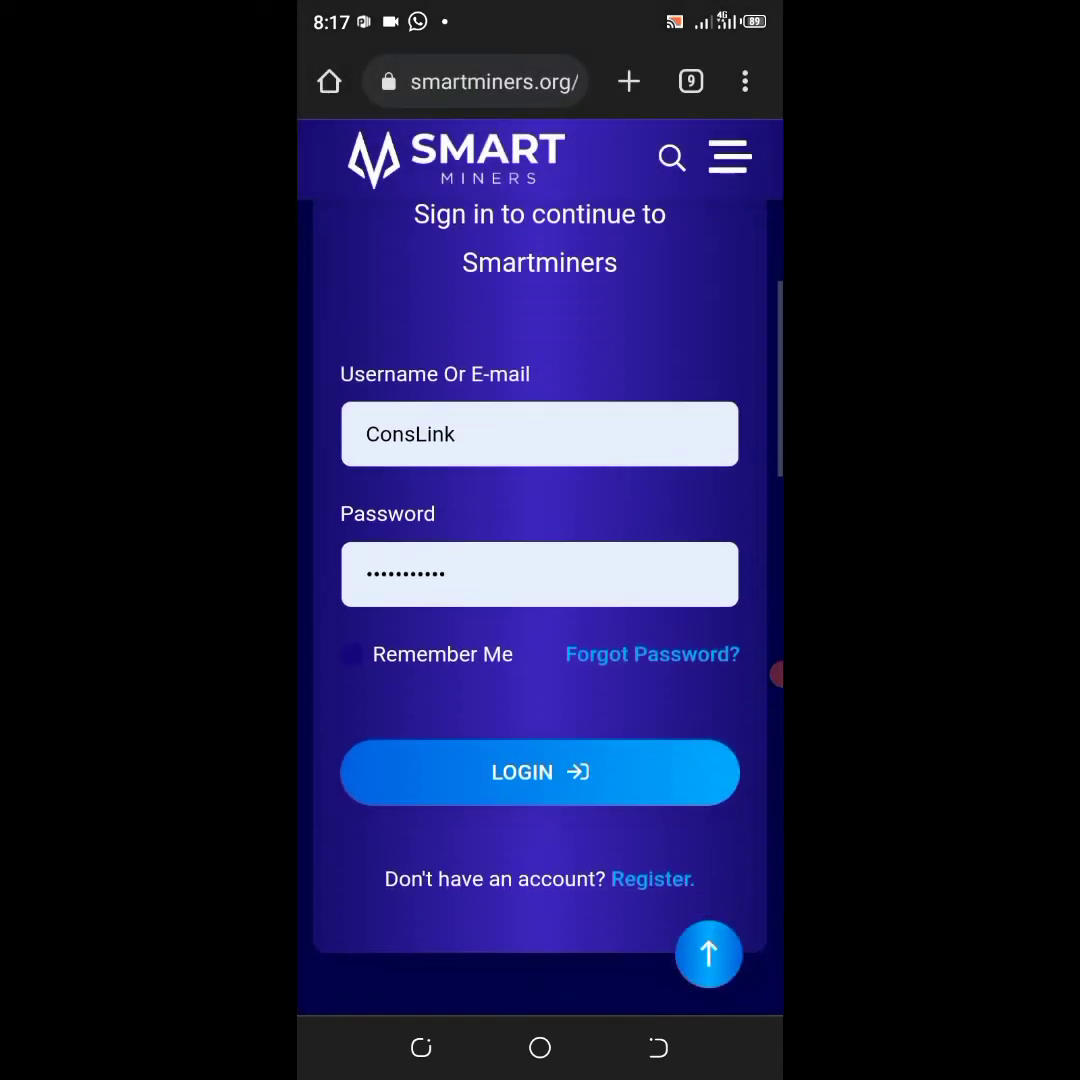
left_click(540, 772)
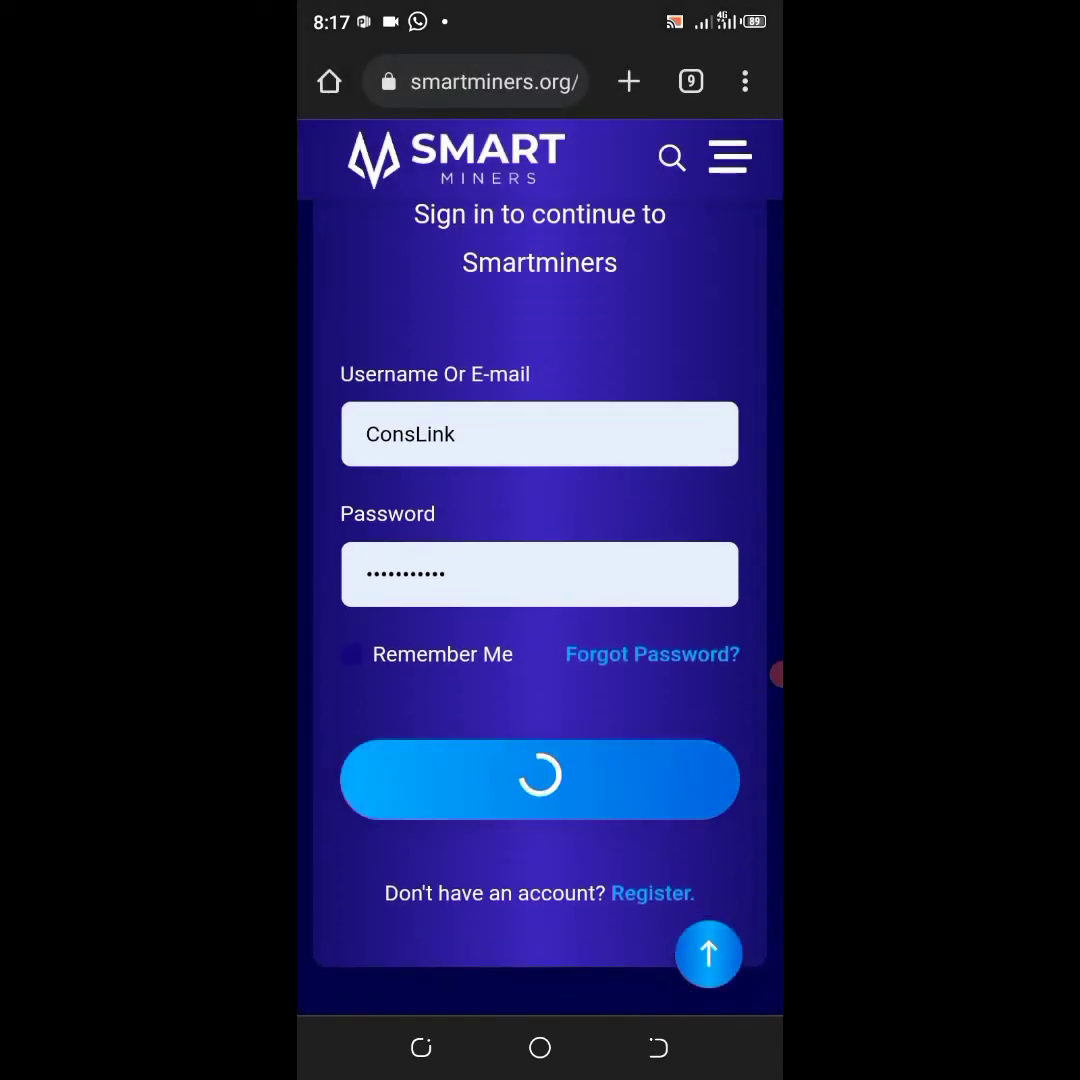
left_click(540, 780)
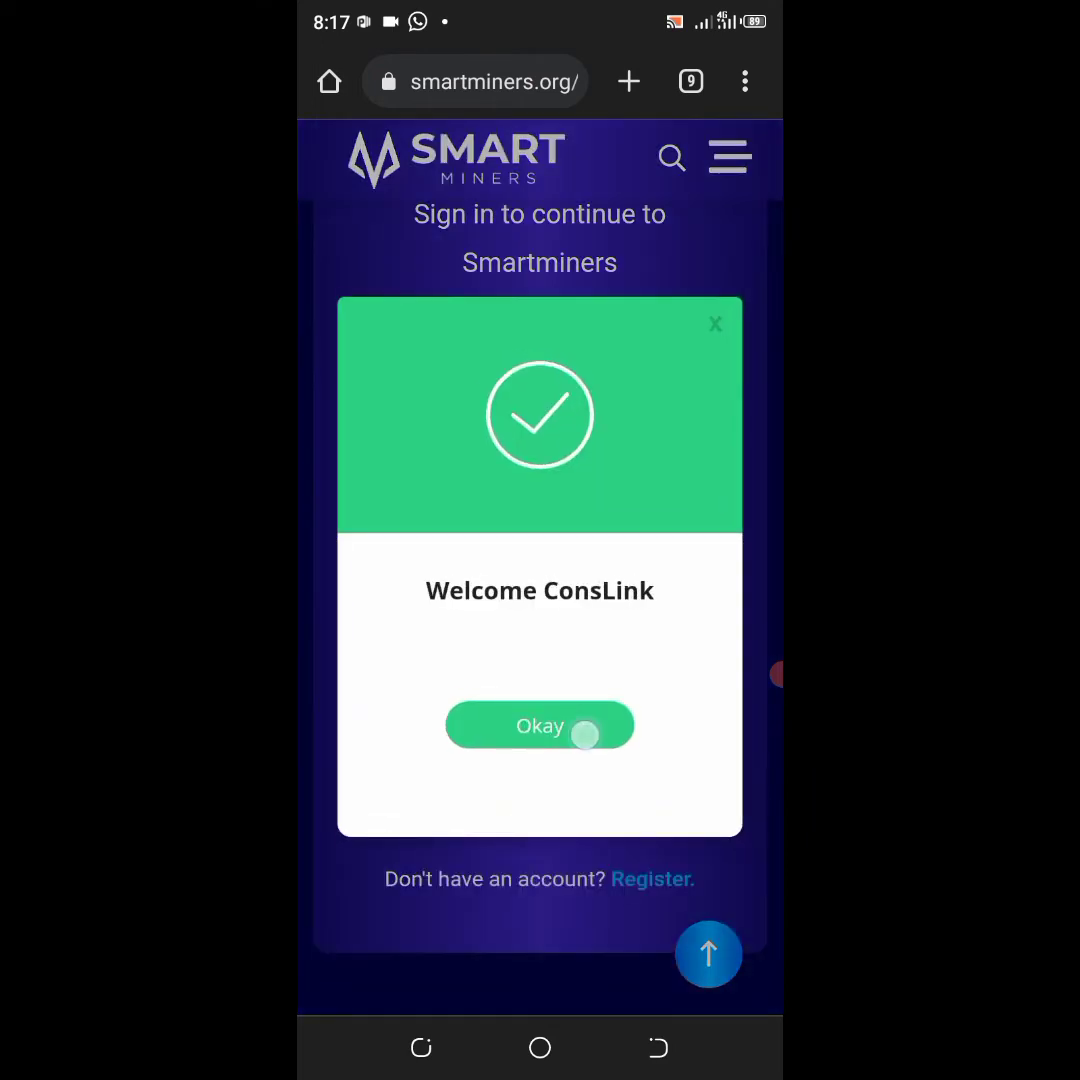
Step: Dismiss the welcome popup and bring up the navigation menu over the $2.04 dashboard
left_click(540, 724)
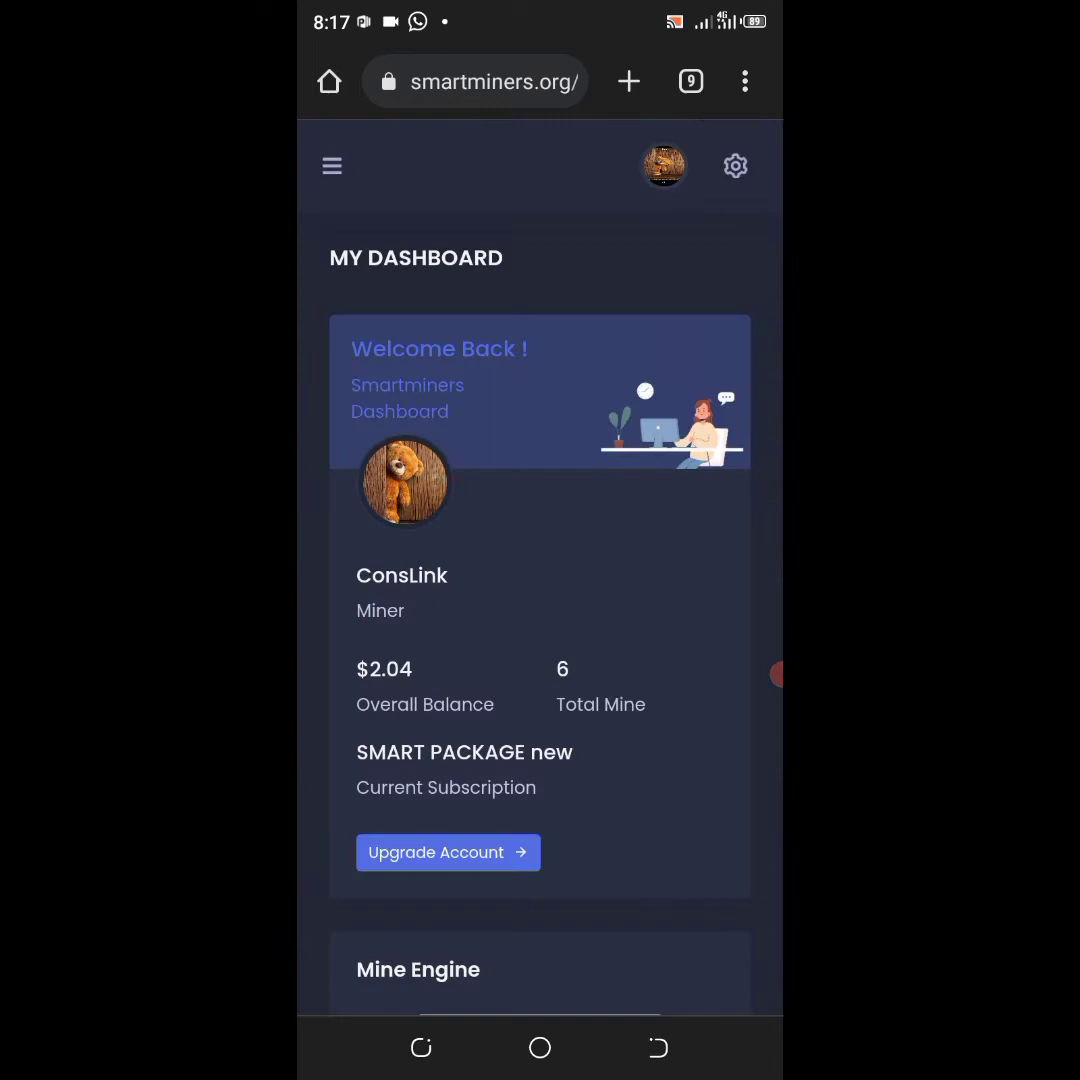
scroll("down", 3)
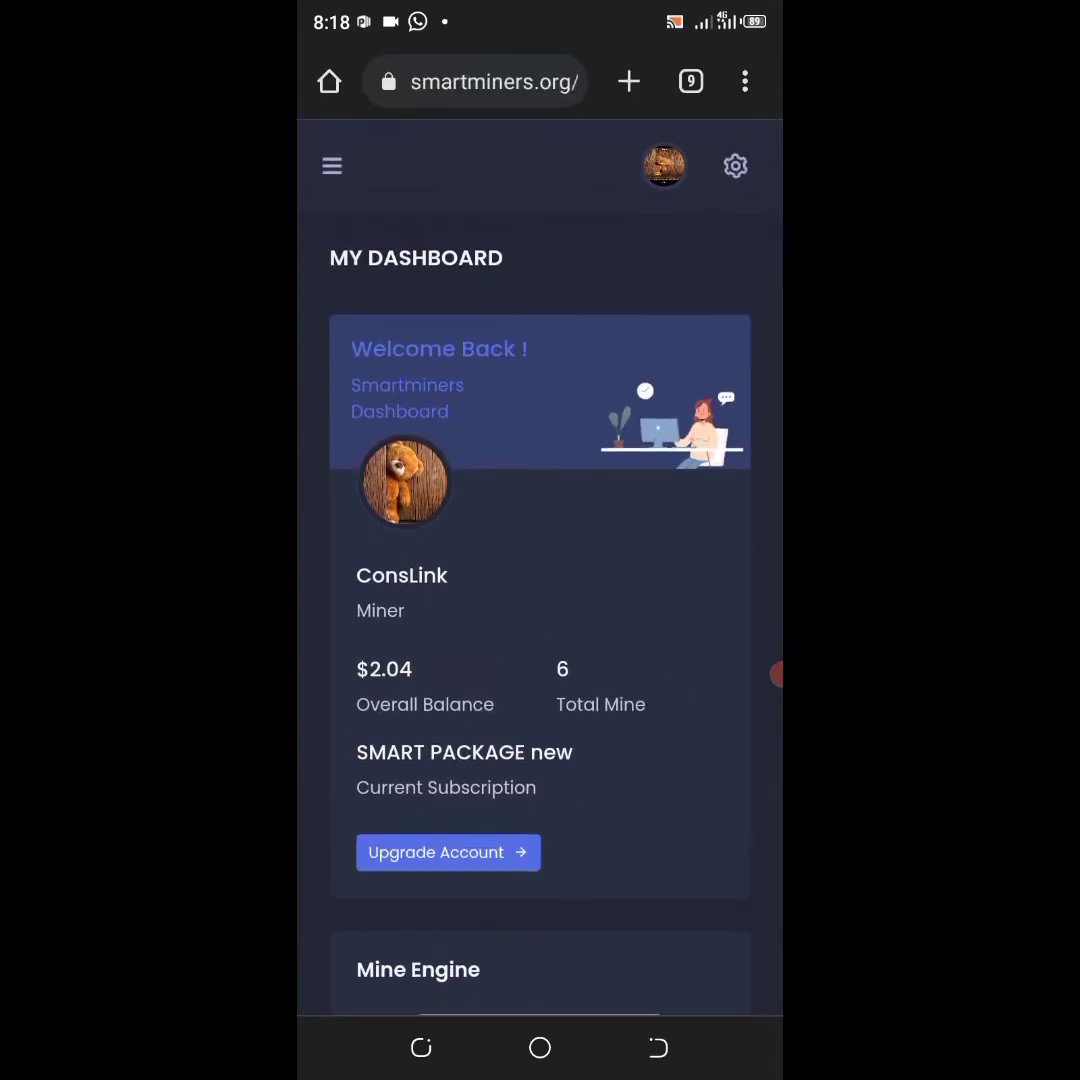
left_click(332, 164)
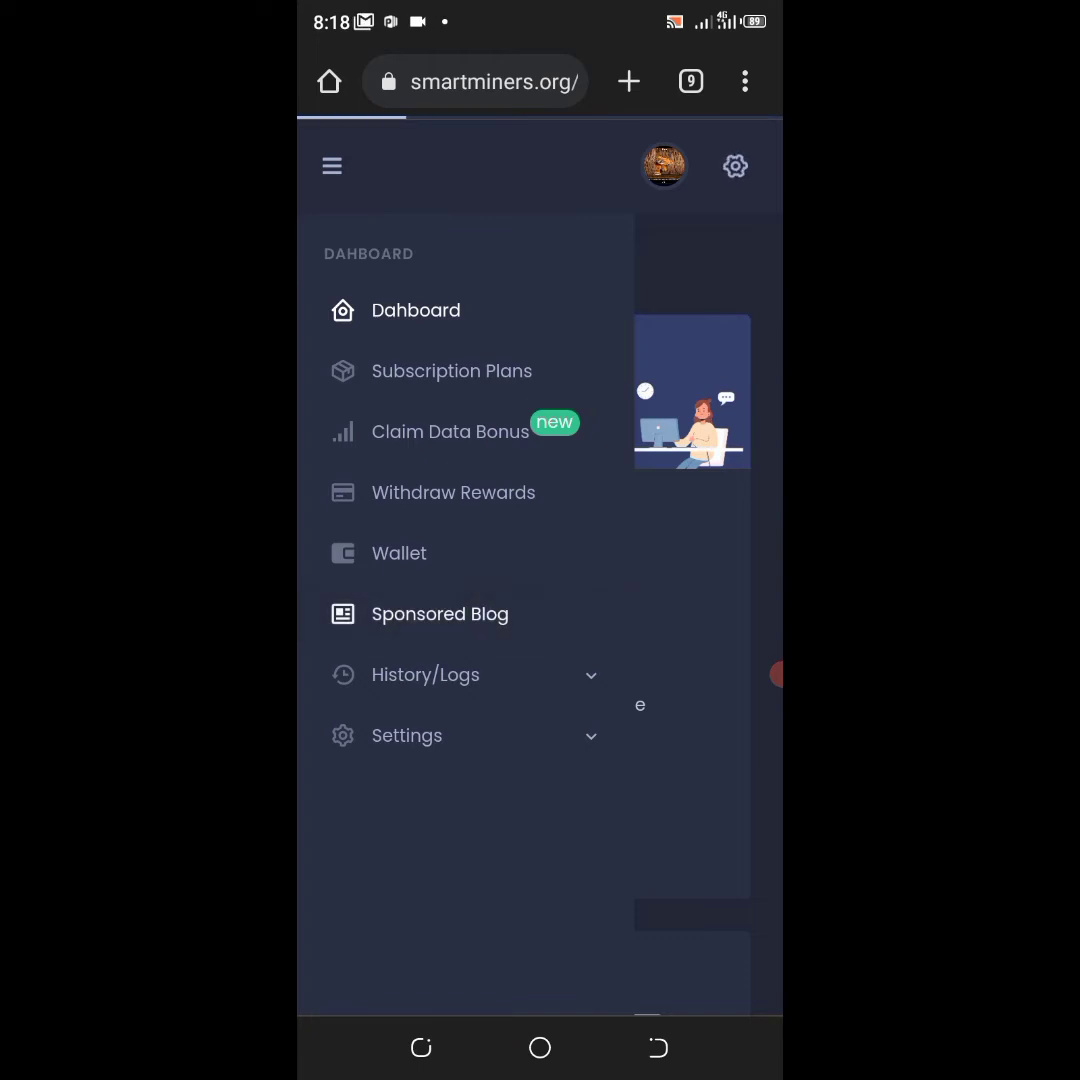
Step: Go to Sponsored Blog and download the image of the 'Happy New week' post
left_click(440, 614)
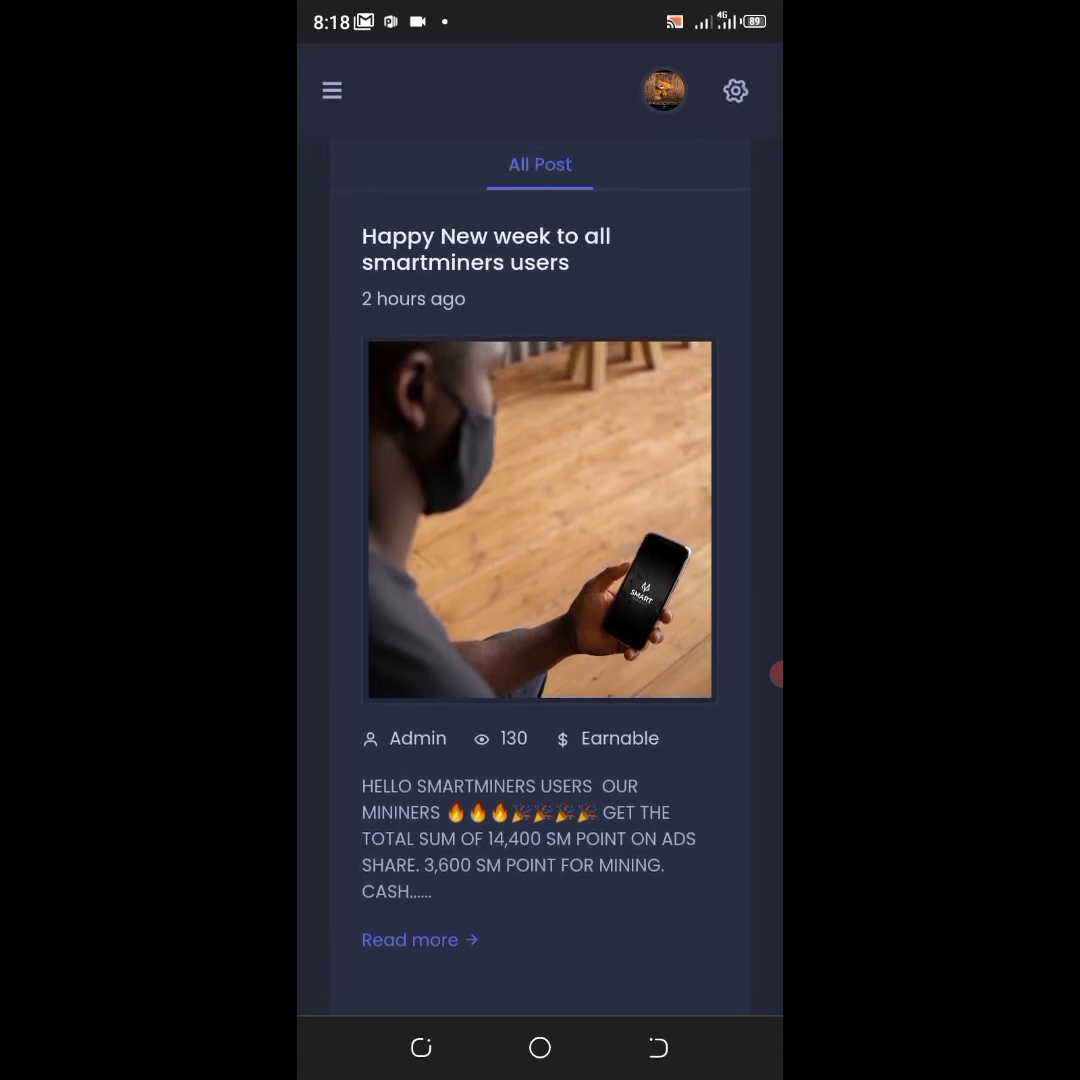
right_click(540, 520)
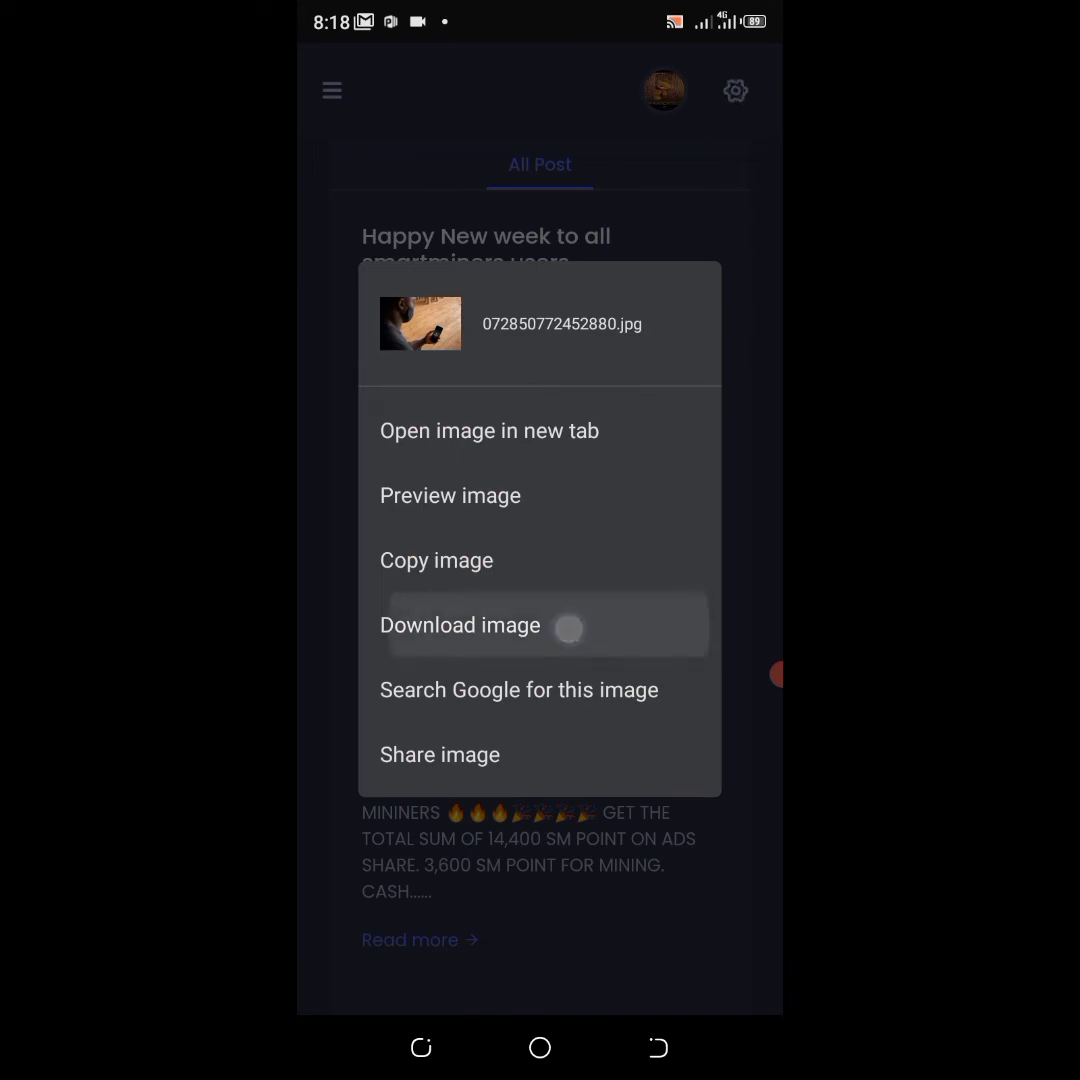
left_click(460, 624)
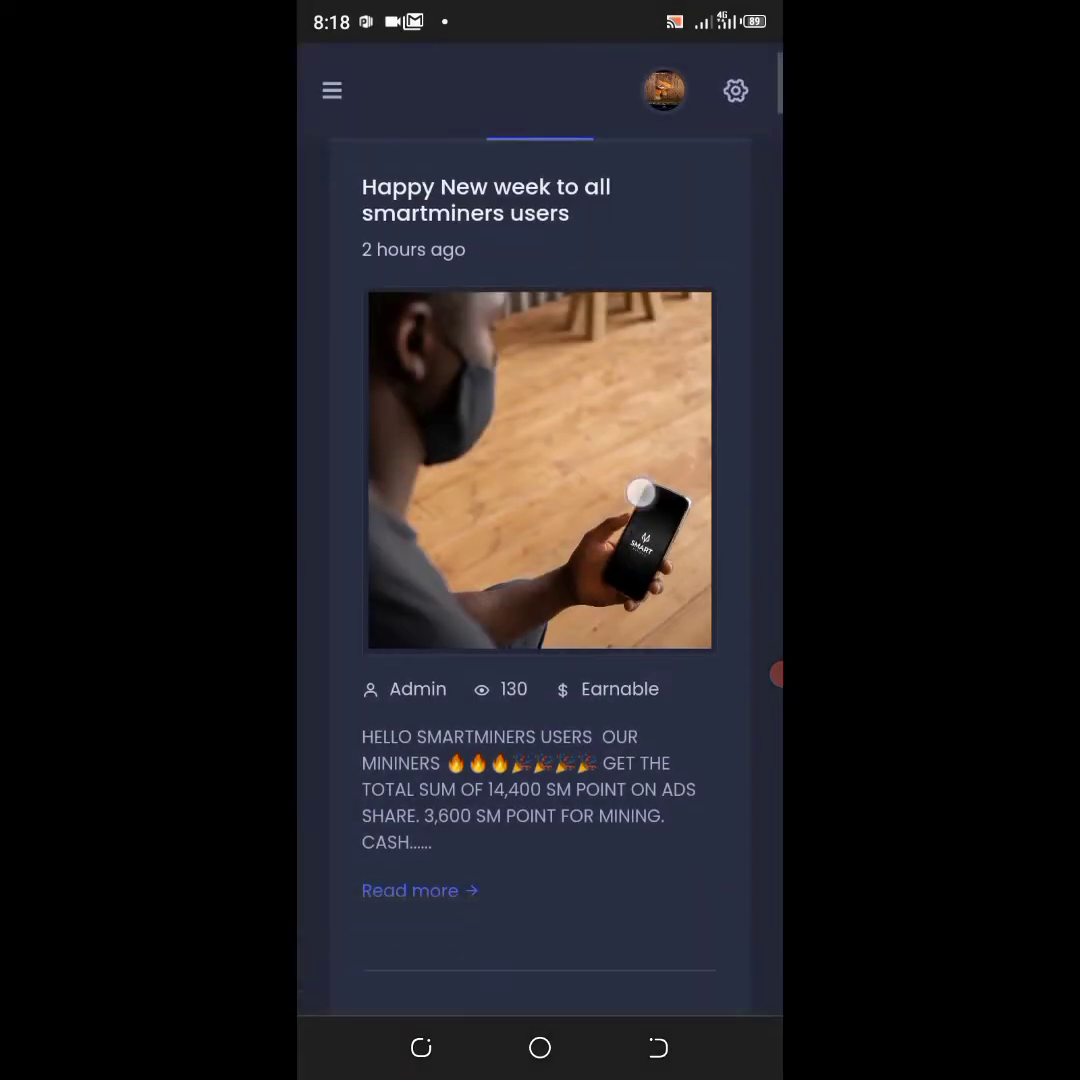
Step: Reach Share To Earn on the full post and start sharing it to WhatsApp
scroll("down", 3)
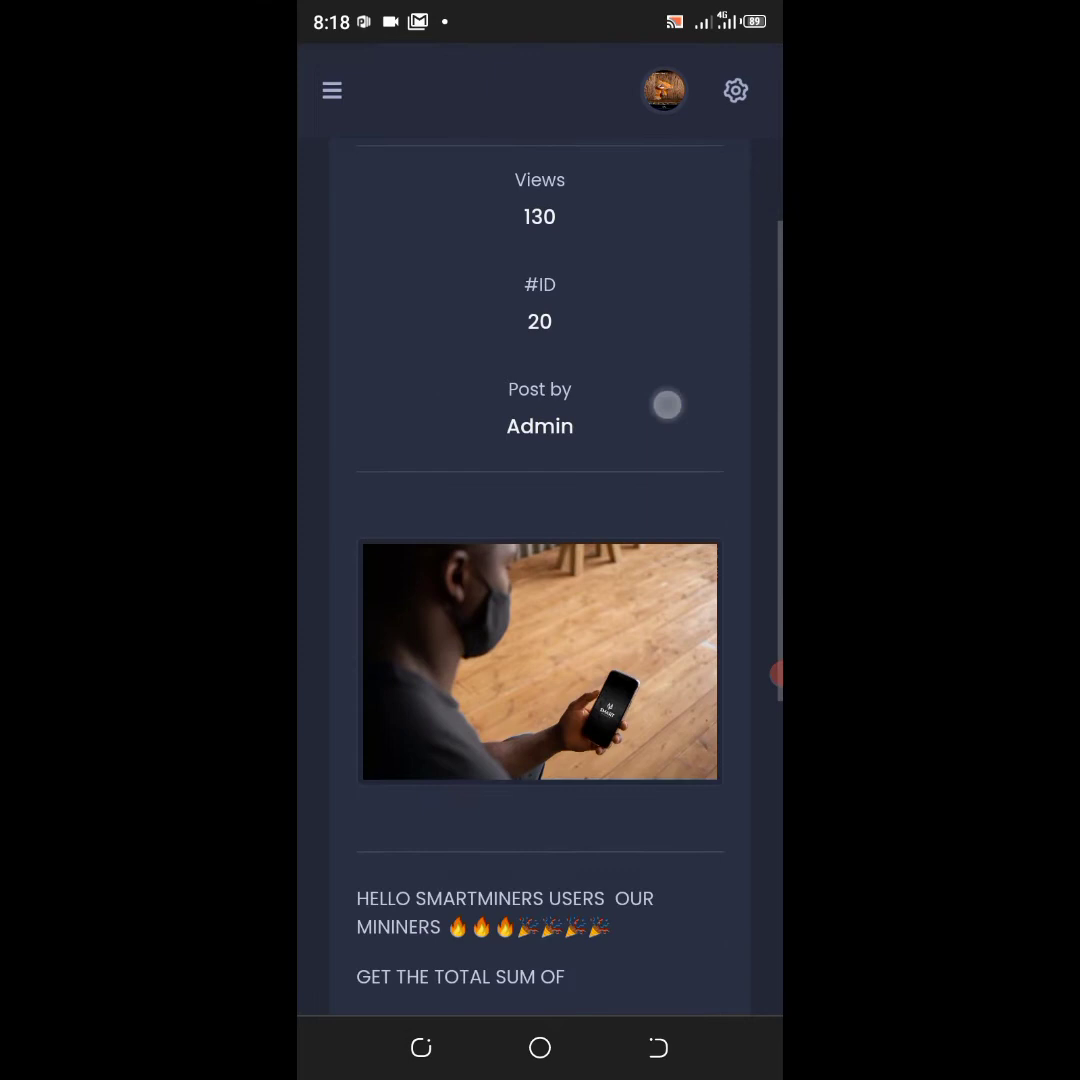
scroll("down", 3)
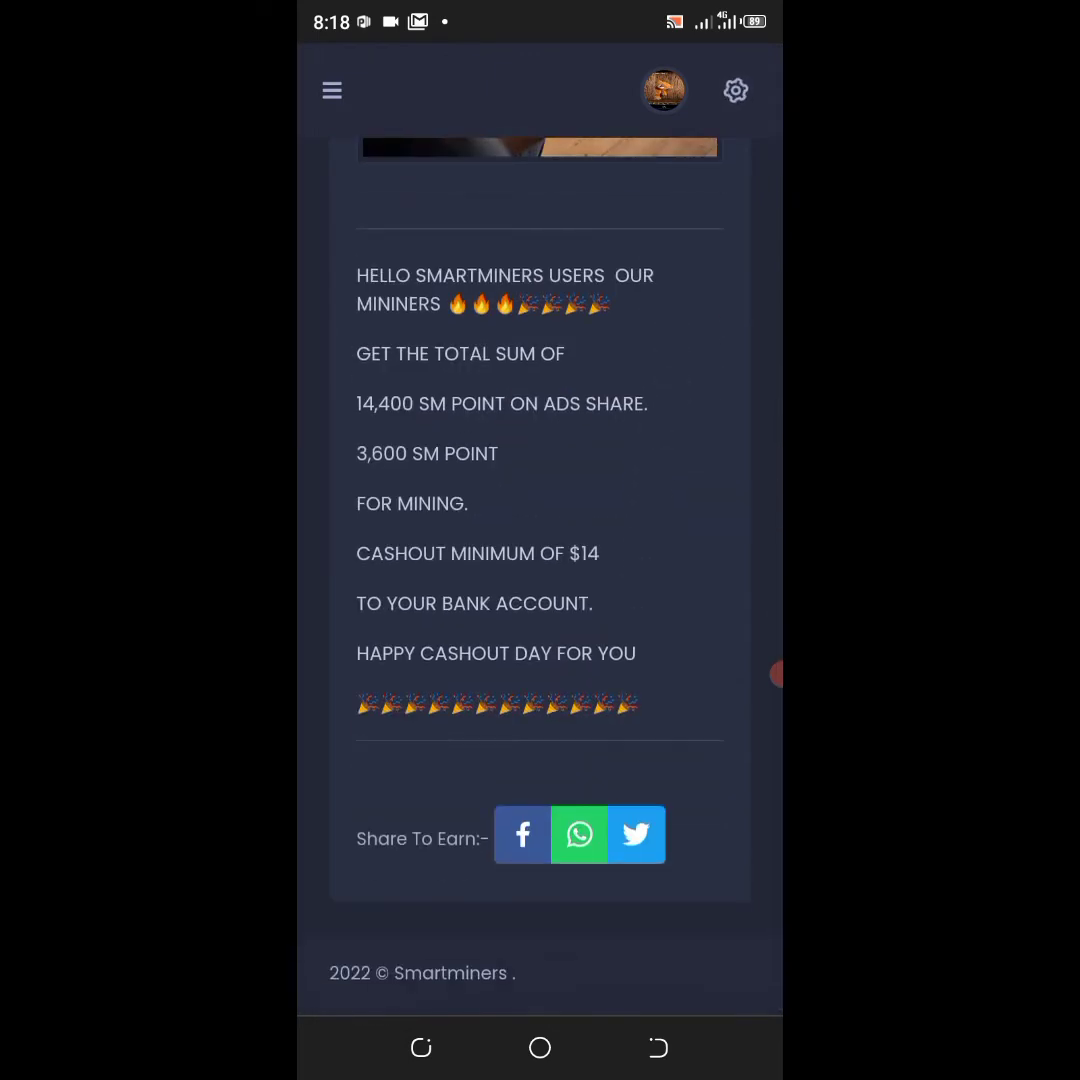
left_click(580, 836)
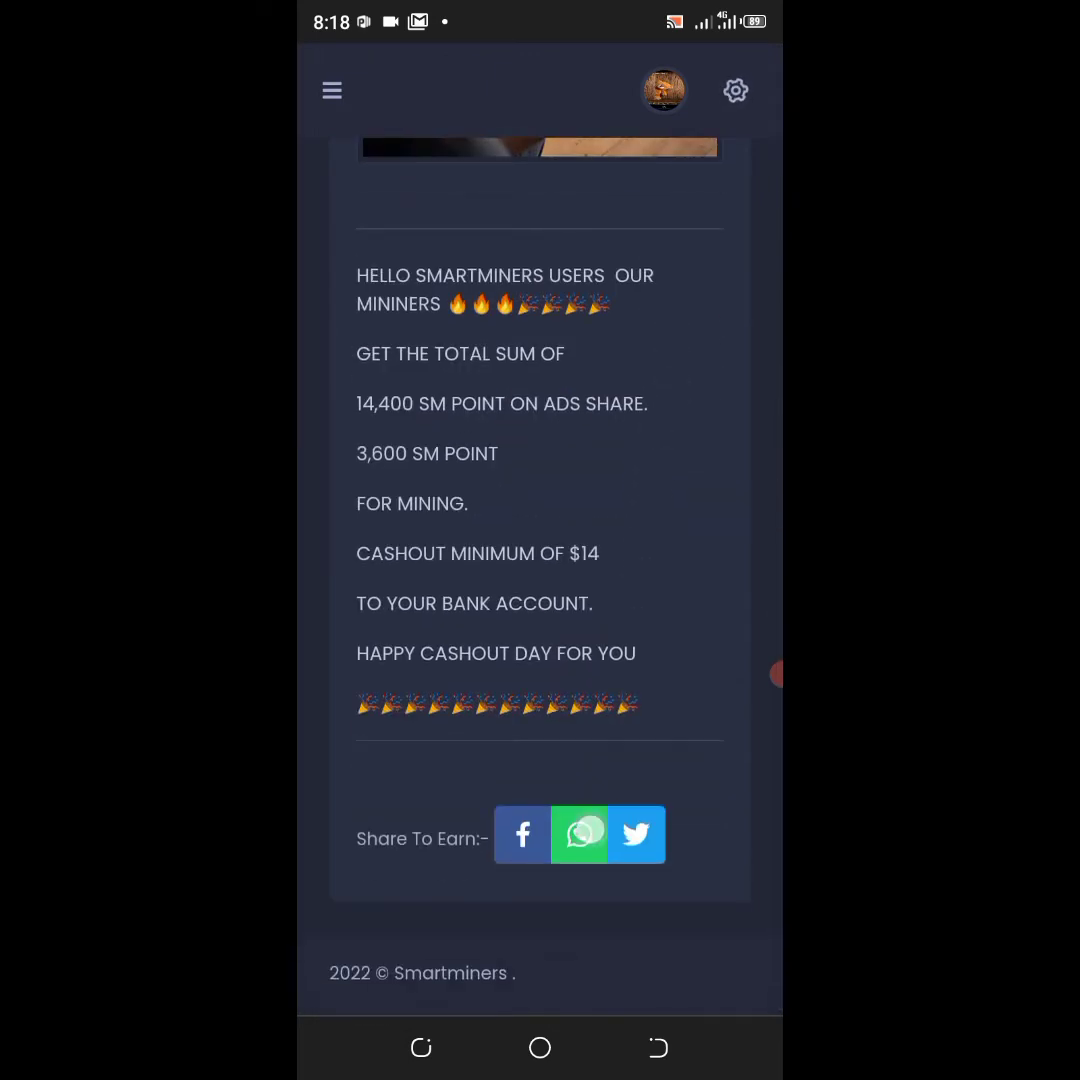
left_click(580, 834)
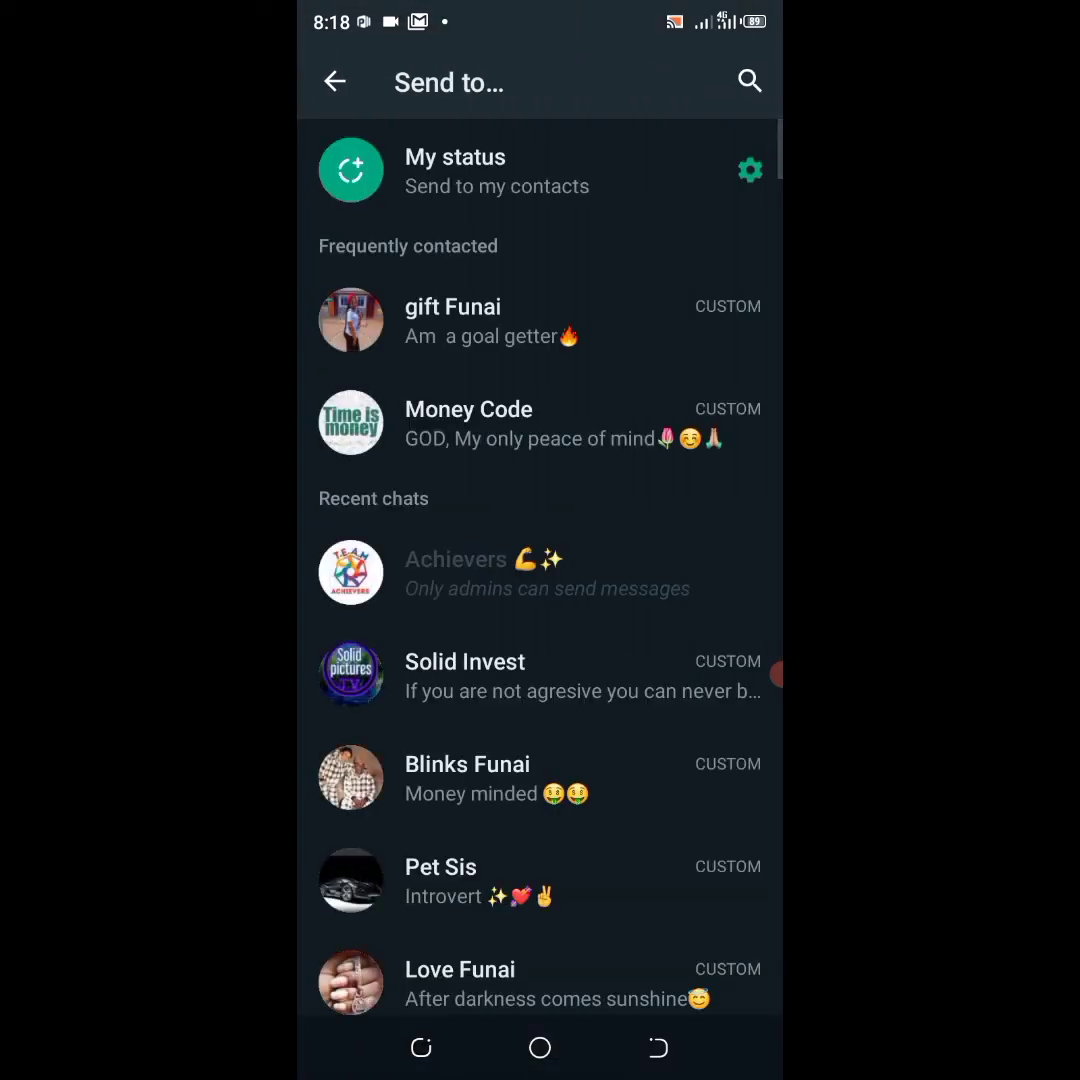
Step: Publish the post title and link to My status, earning the Reward Earned confirmation
left_click(350, 170)
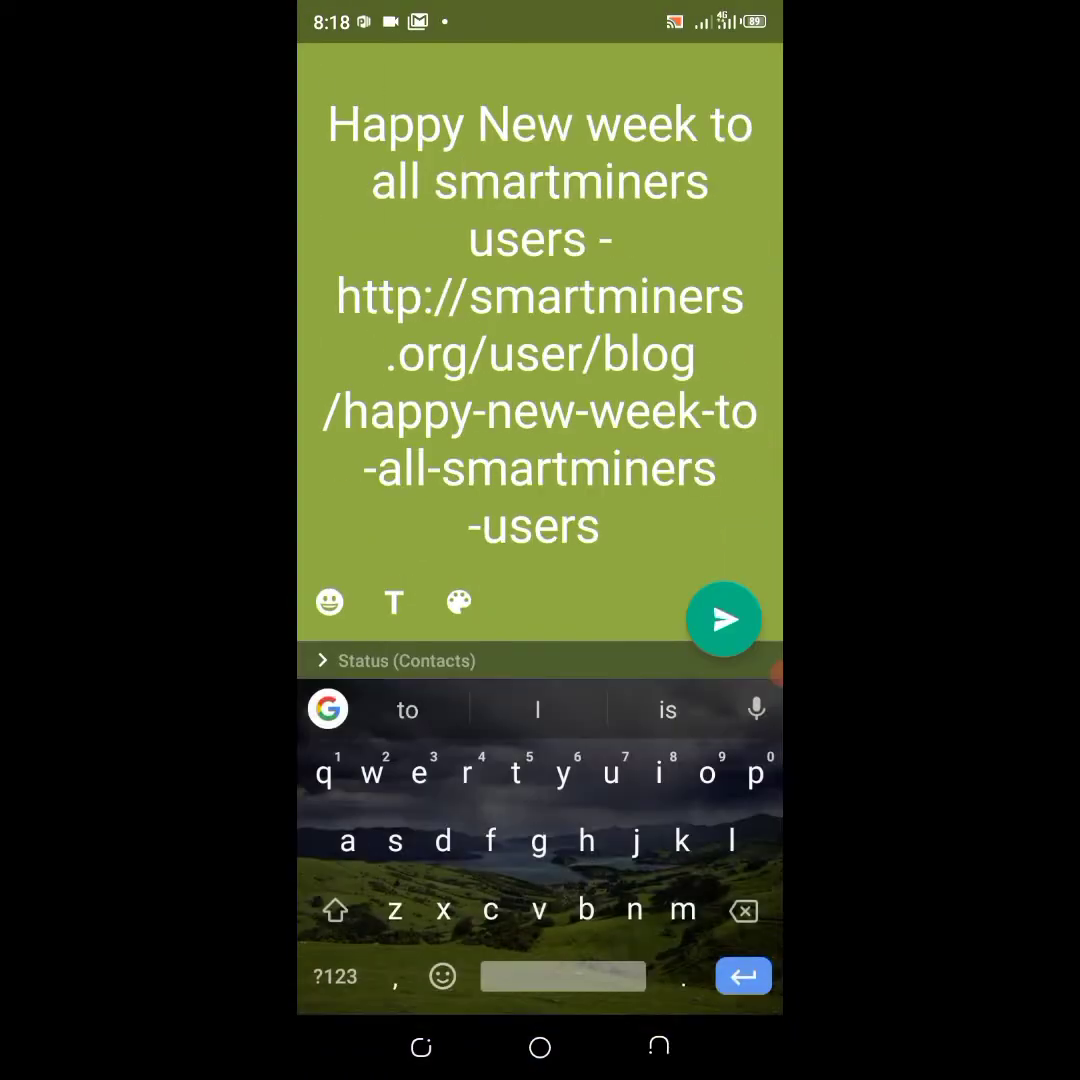
left_click(724, 620)
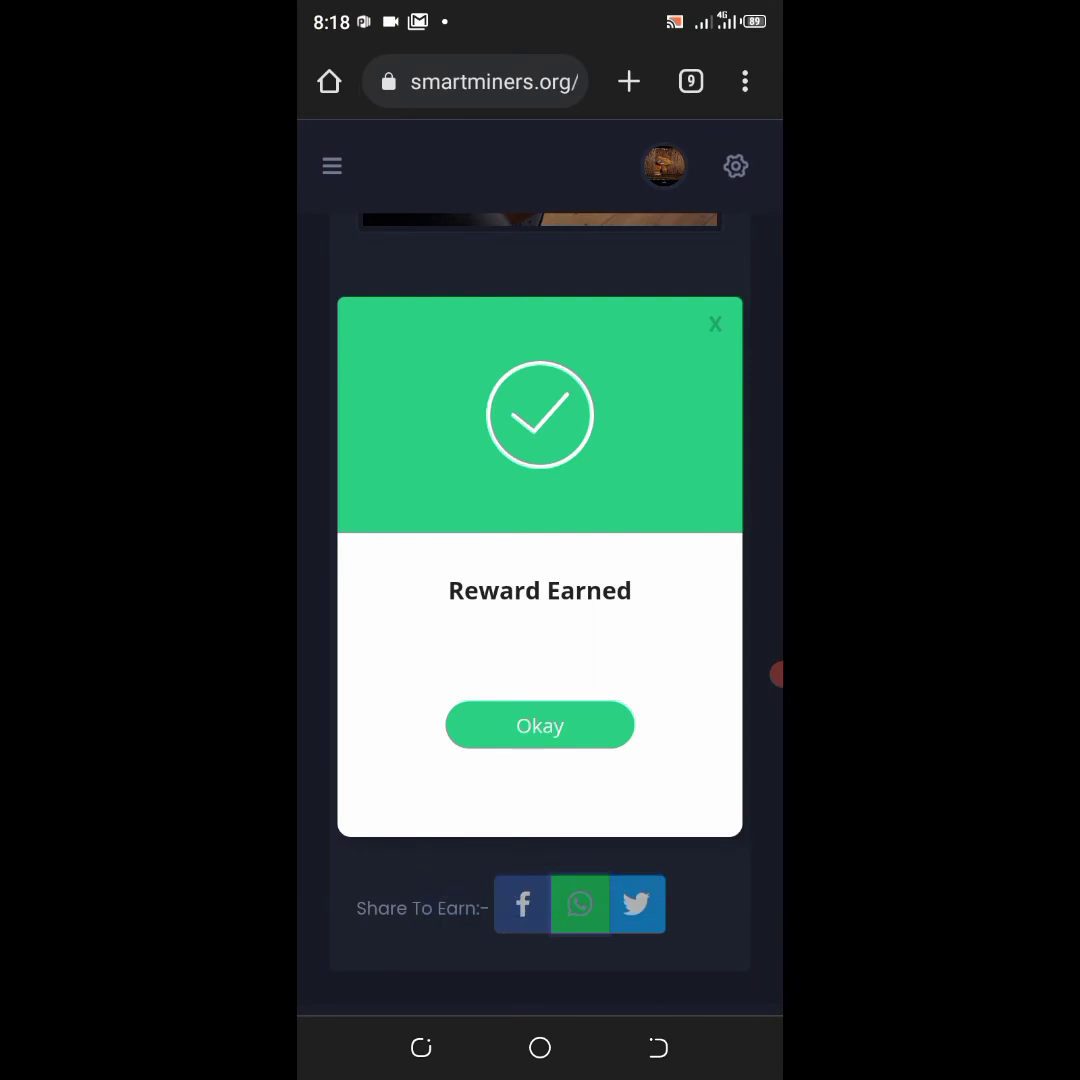
Step: Dismiss Reward Earned and return to the dashboard showing $2.52 balance and 6 mines
left_click(540, 724)
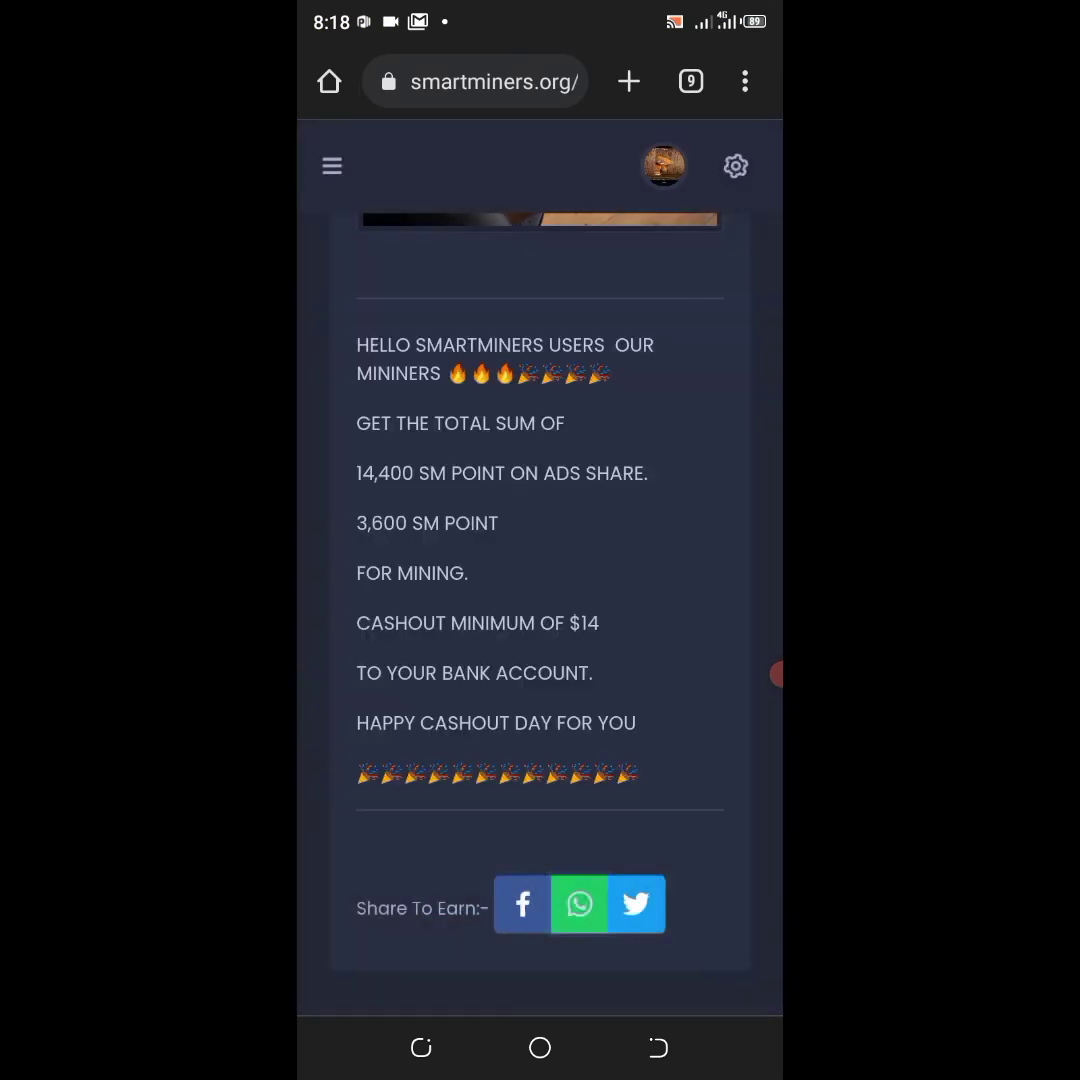
scroll("down", 3)
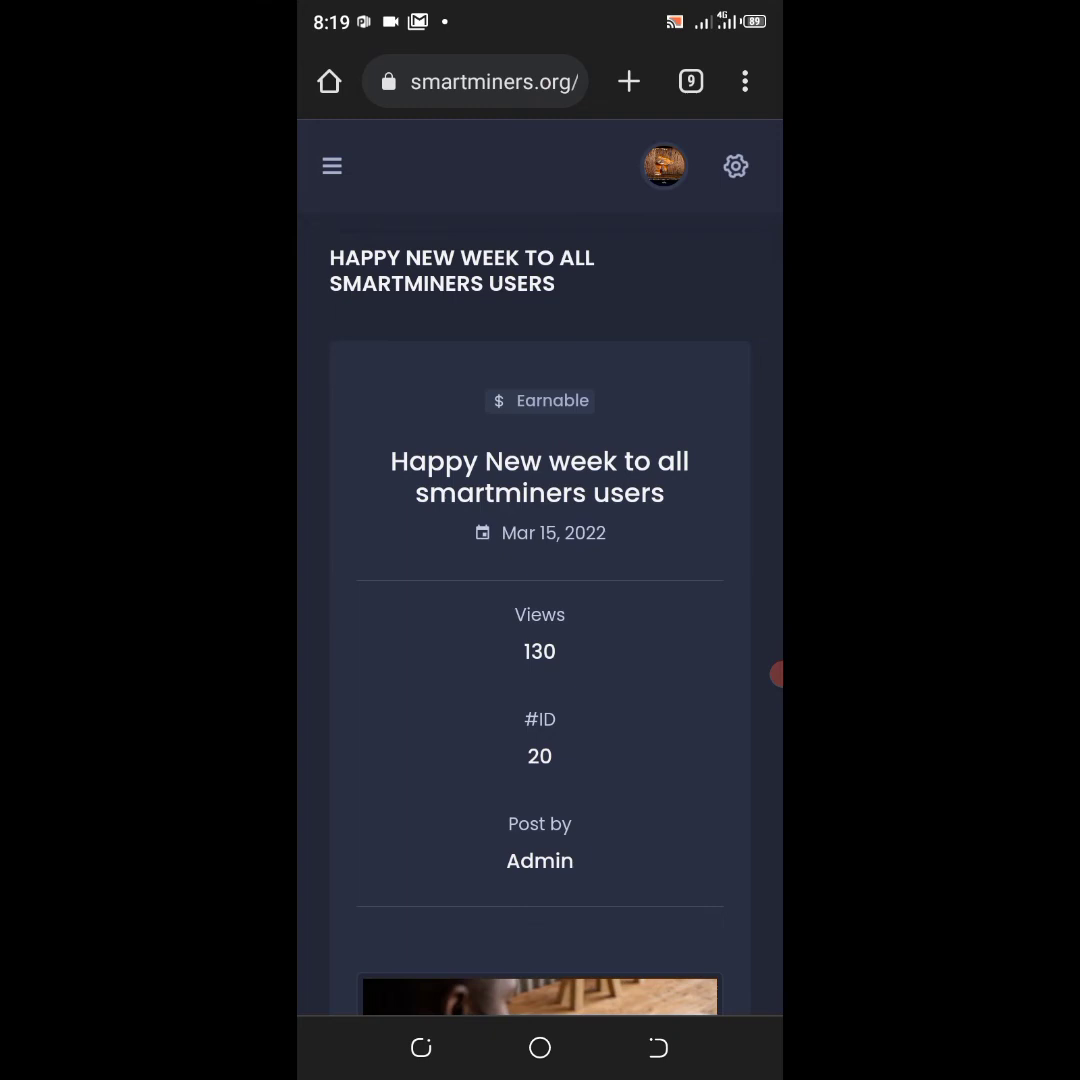
left_click(332, 164)
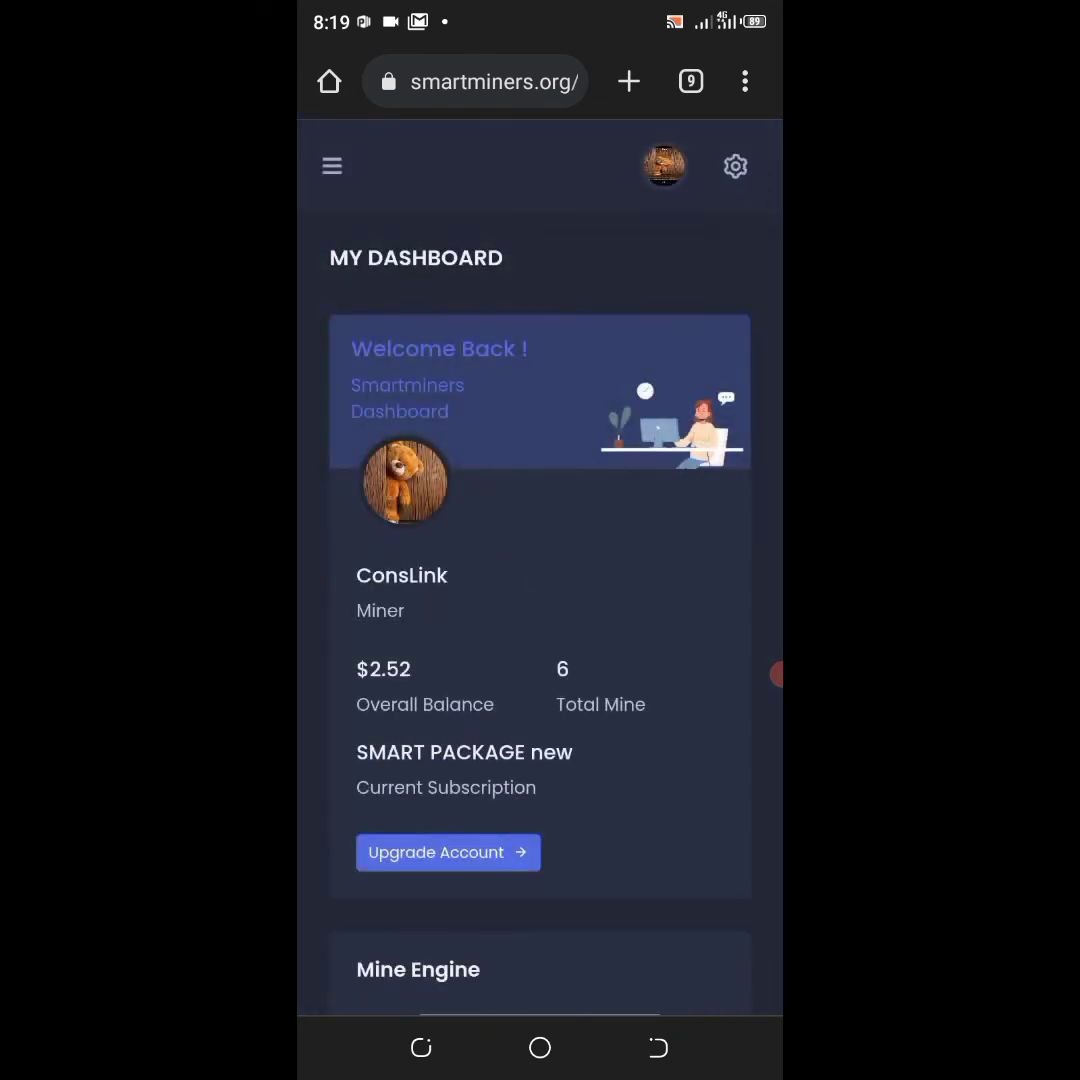
scroll("down", 3)
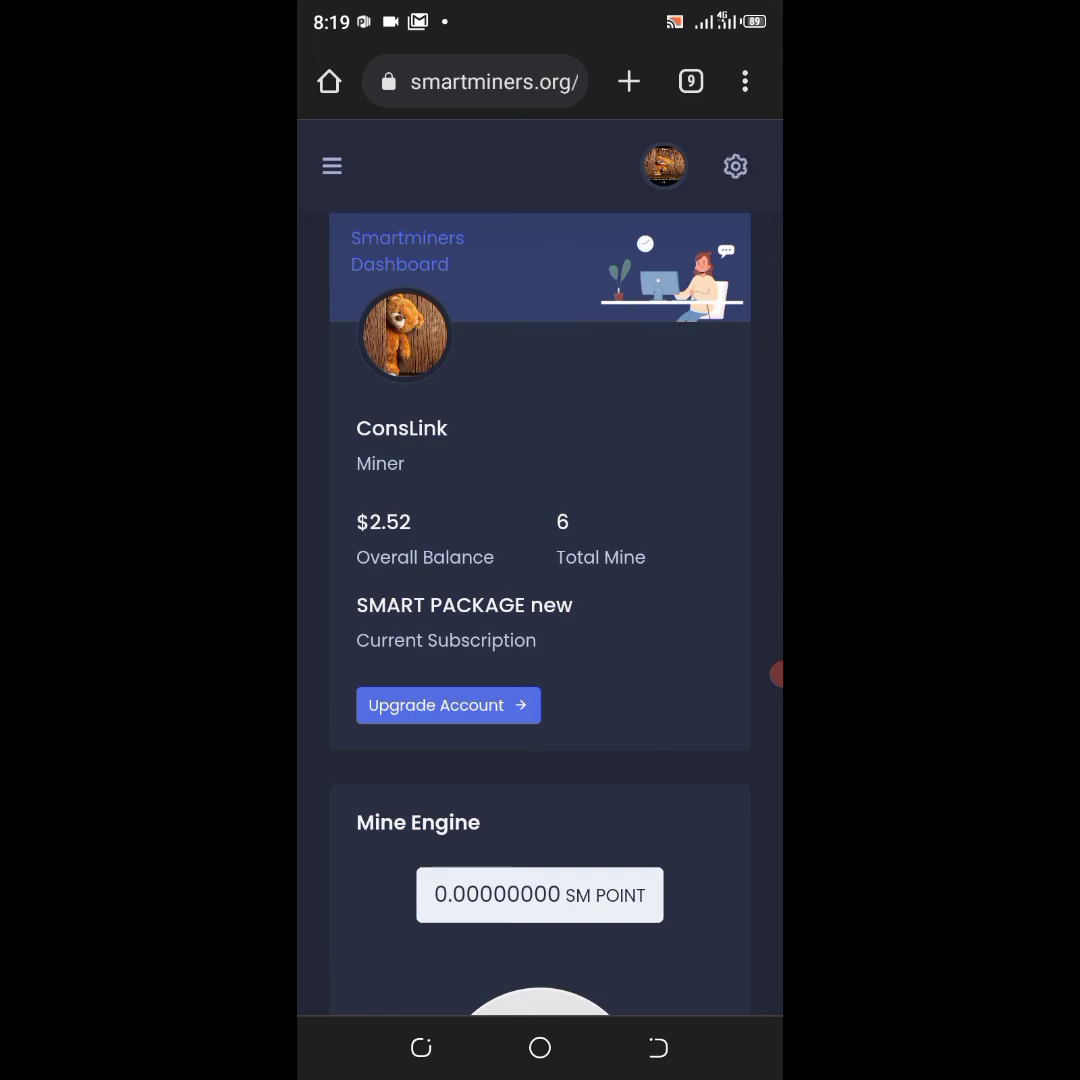
scroll("down", 3)
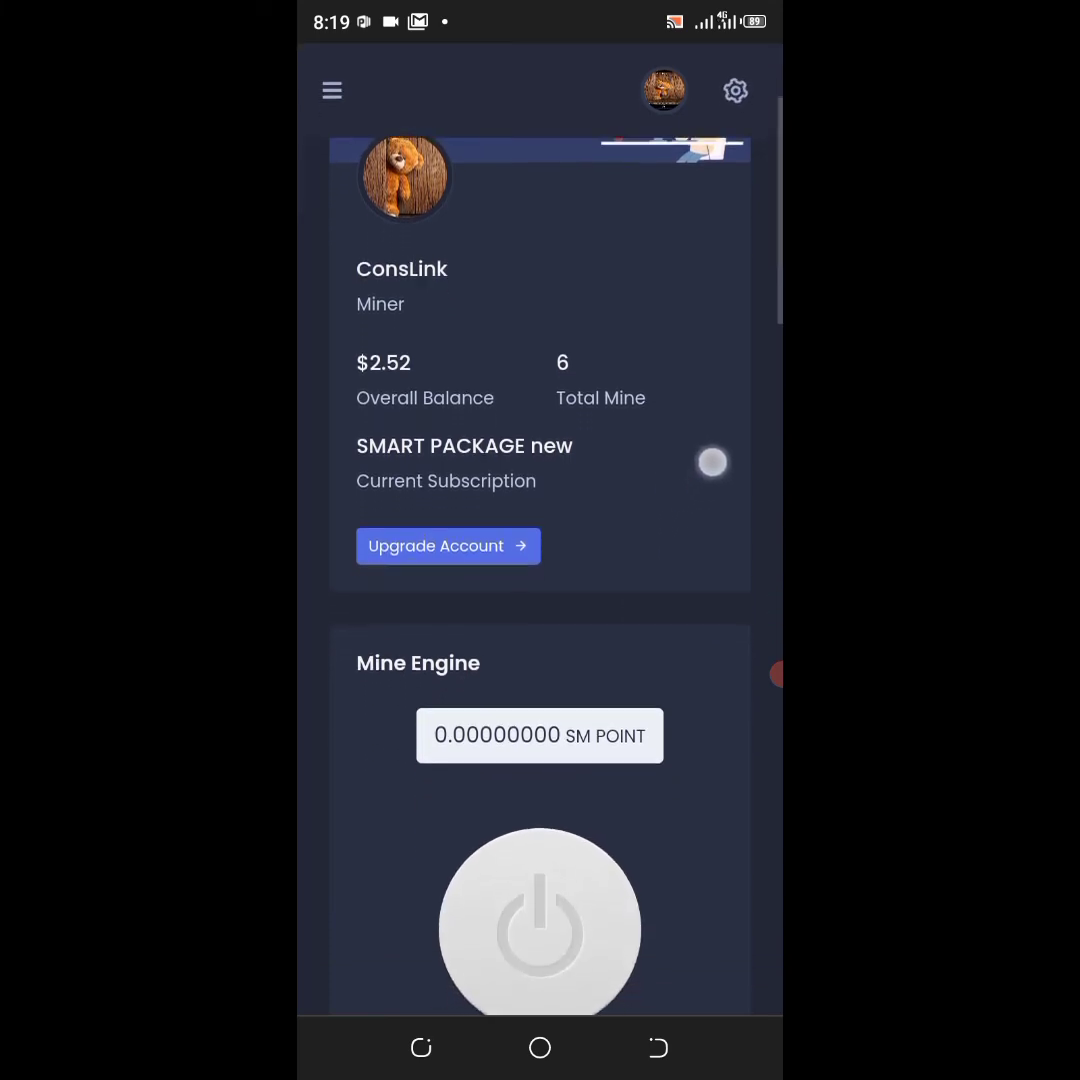
scroll("down", 3)
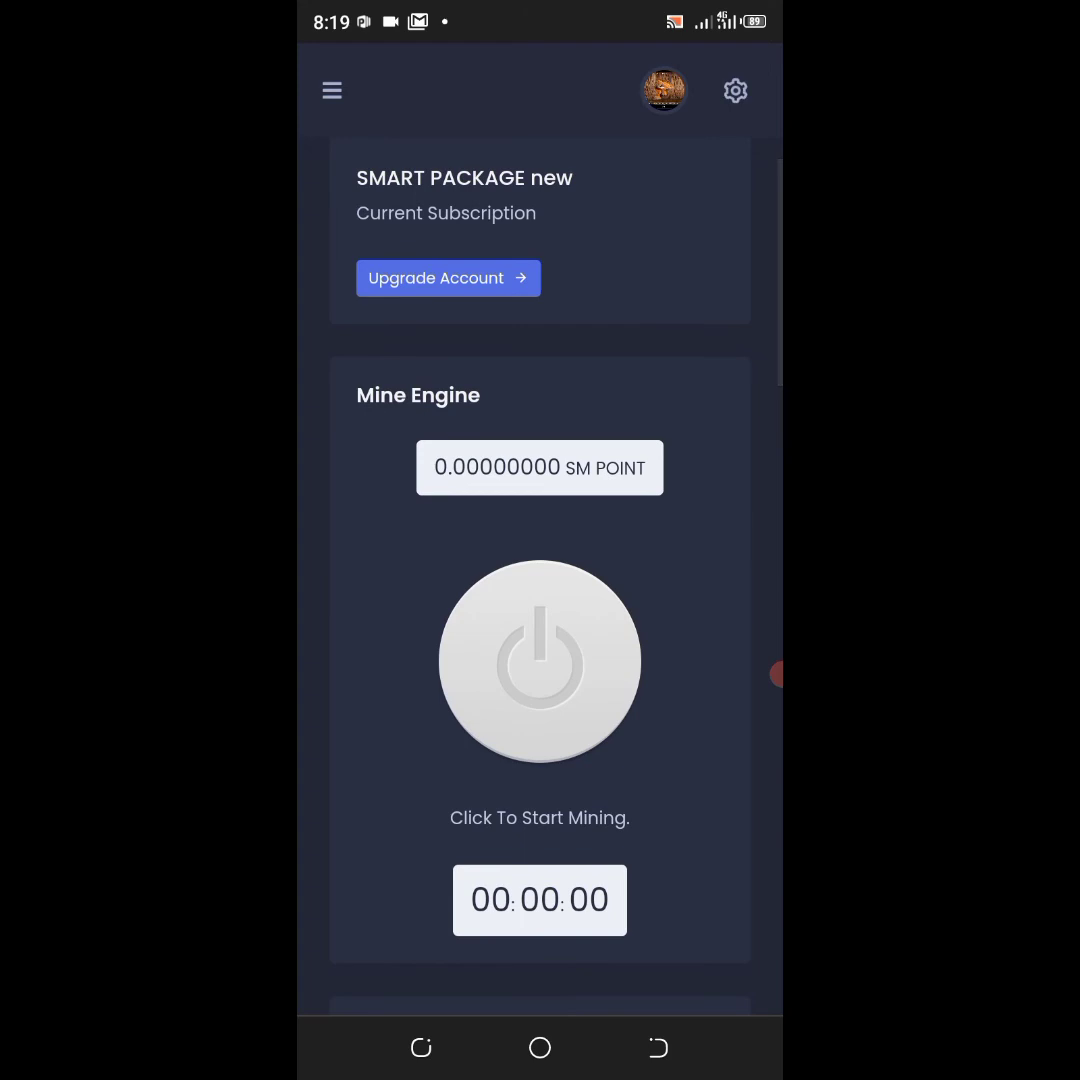
scroll("down", 3)
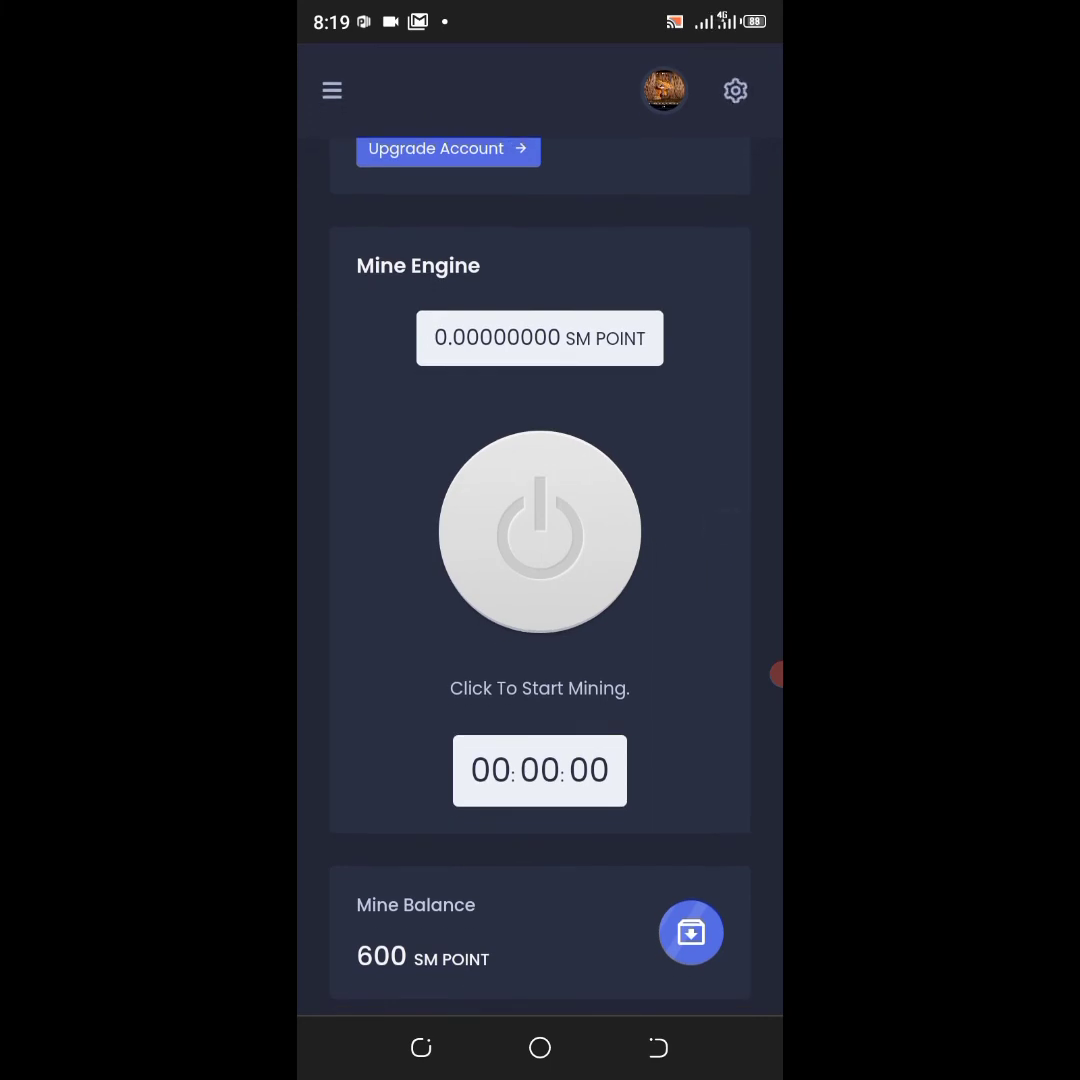
scroll("down", 3)
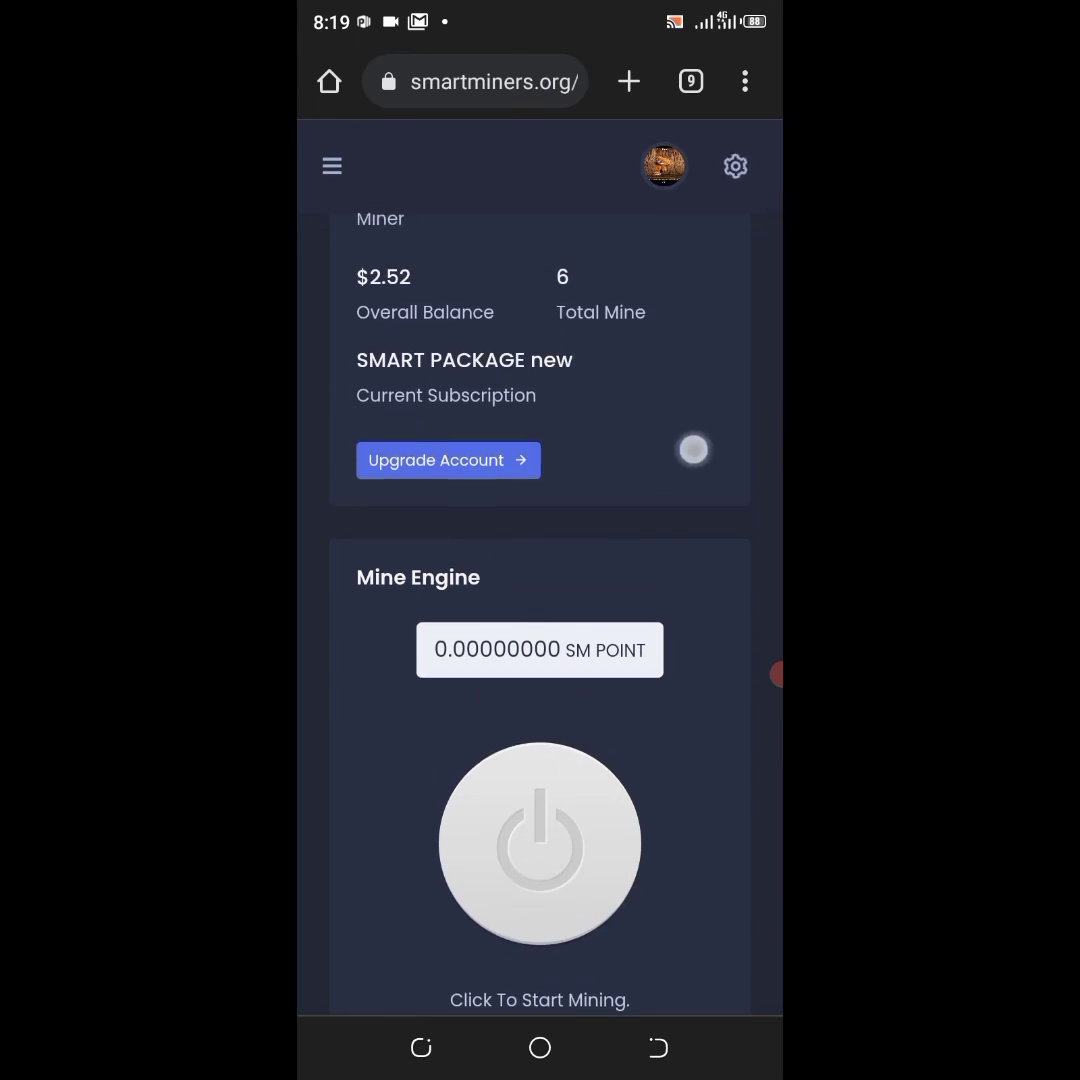